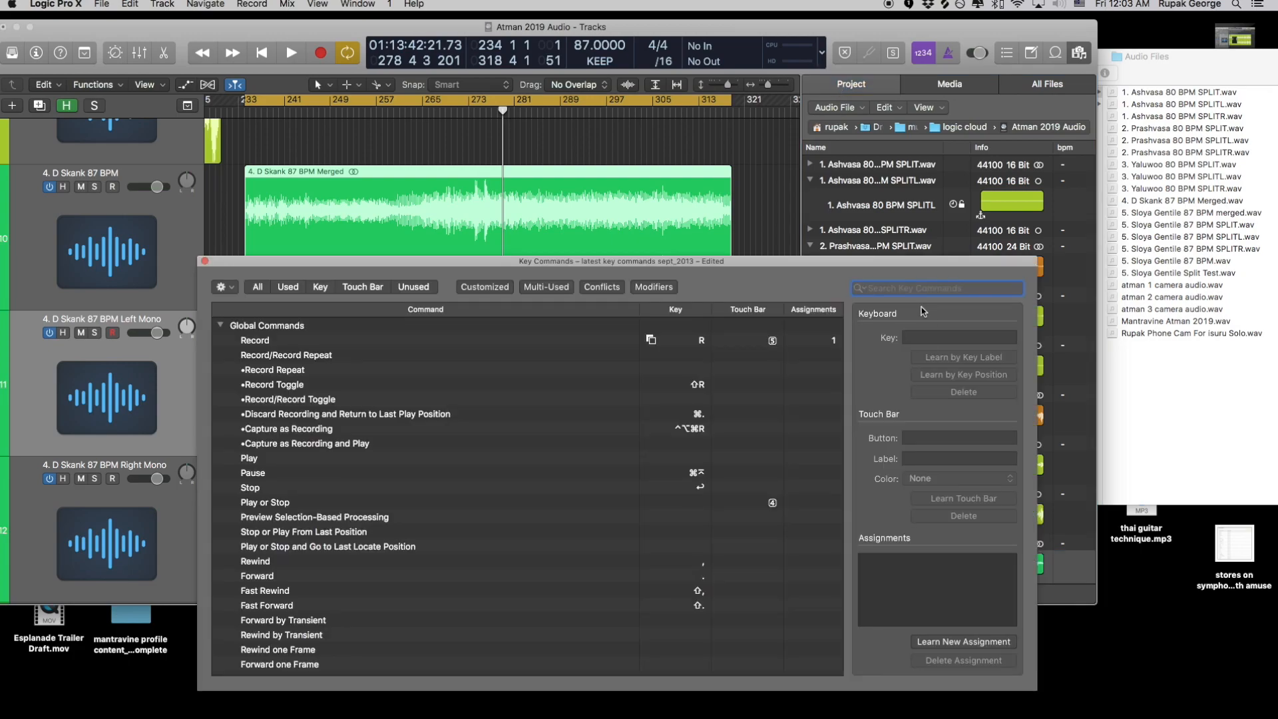
Search the Key Commands for 'aud' before closing the window
{"action": "type", "text": "aud"}
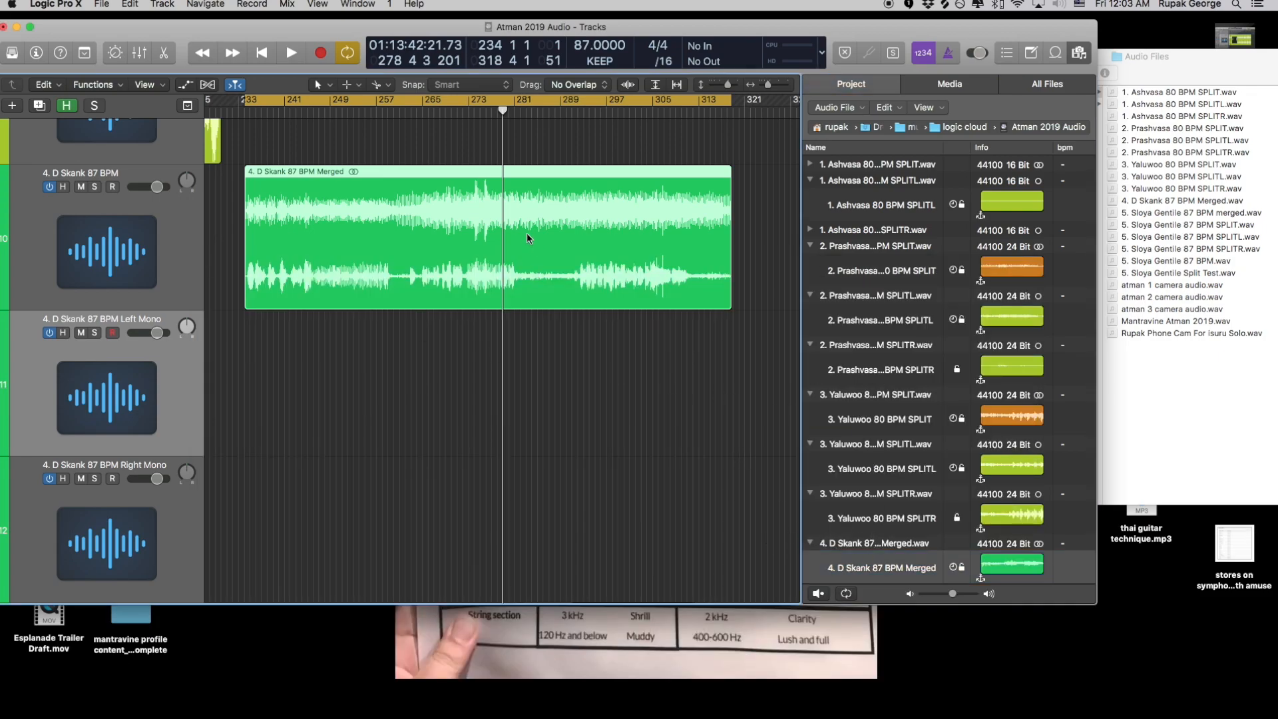
Select 4. D Skank 87 BPM Merged.wav in Project Audio and bring up the Audio File menu
{"action": "left_click", "coordinate": [876, 543]}
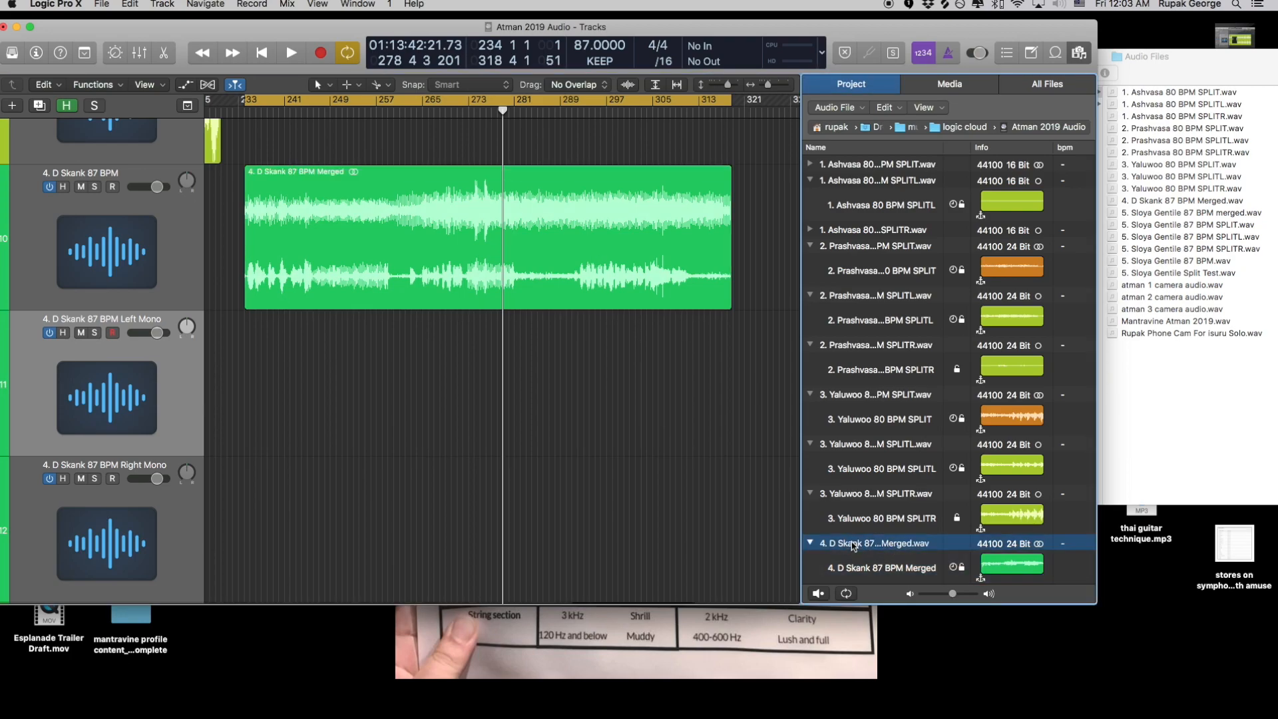
{"action": "left_click", "coordinate": [835, 107]}
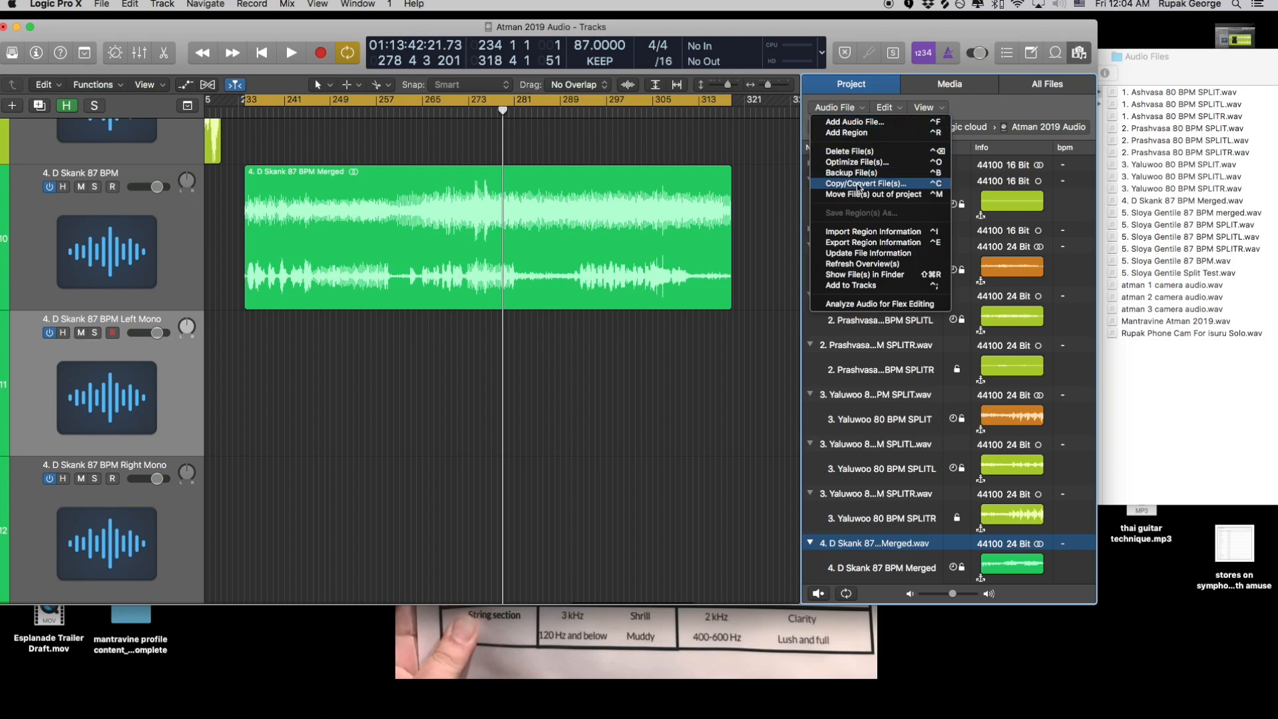
Copy/convert the merged file as '4. D Skank 87 BPM SPLIT' with Interleaved to Split stereo conversion and save
{"action": "left_click", "coordinate": [863, 184]}
{"action": "type", "text": "4. D Skank 87 BPM SPLI"}
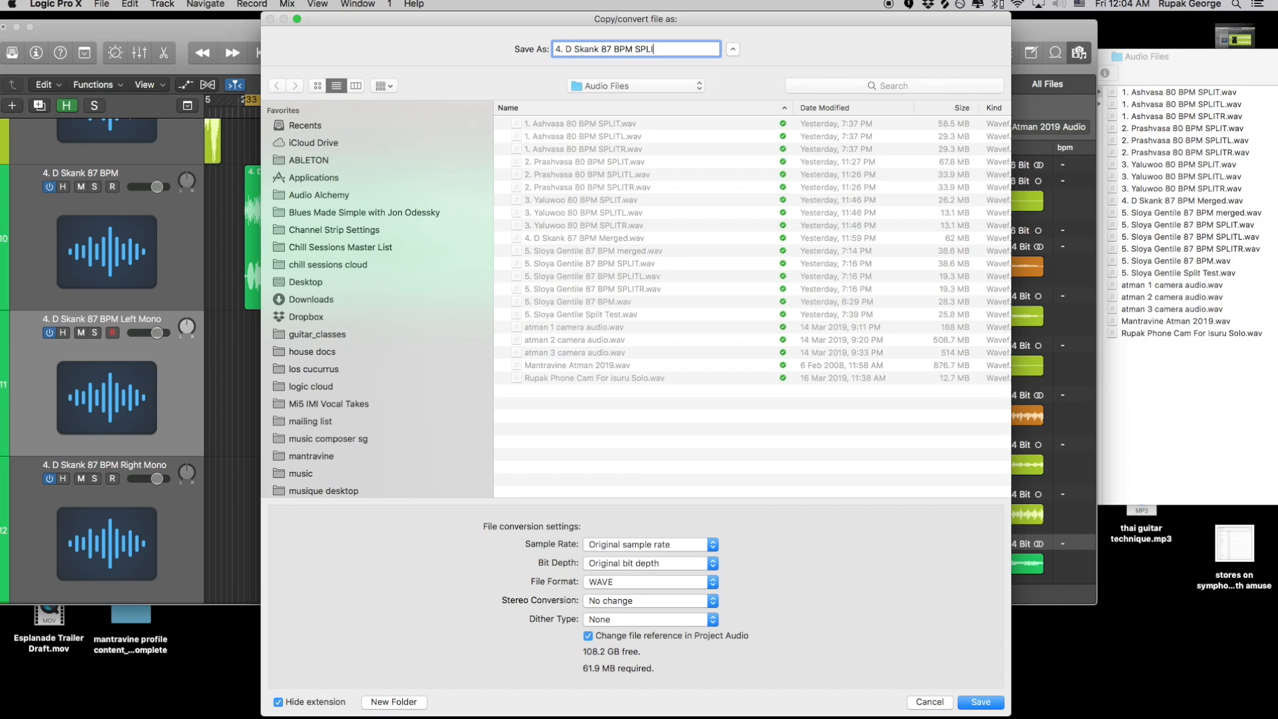
{"action": "type", "text": "T"}
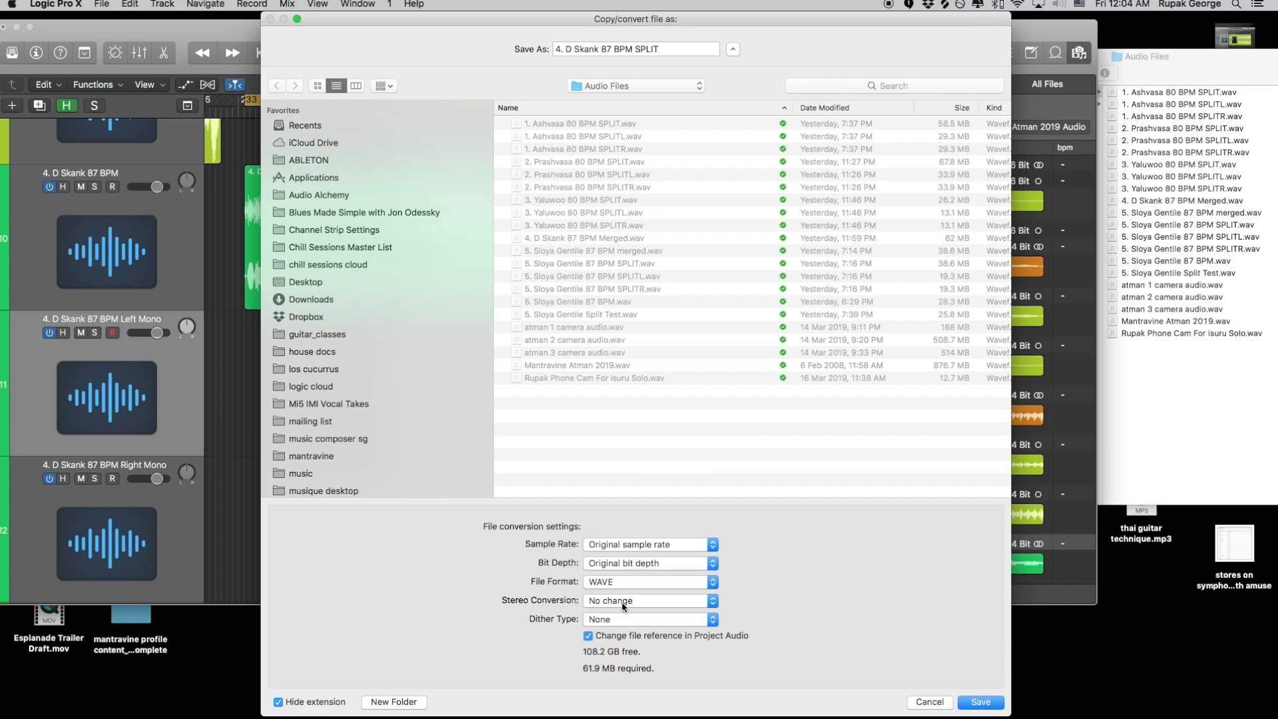
{"action": "left_click", "coordinate": [647, 600]}
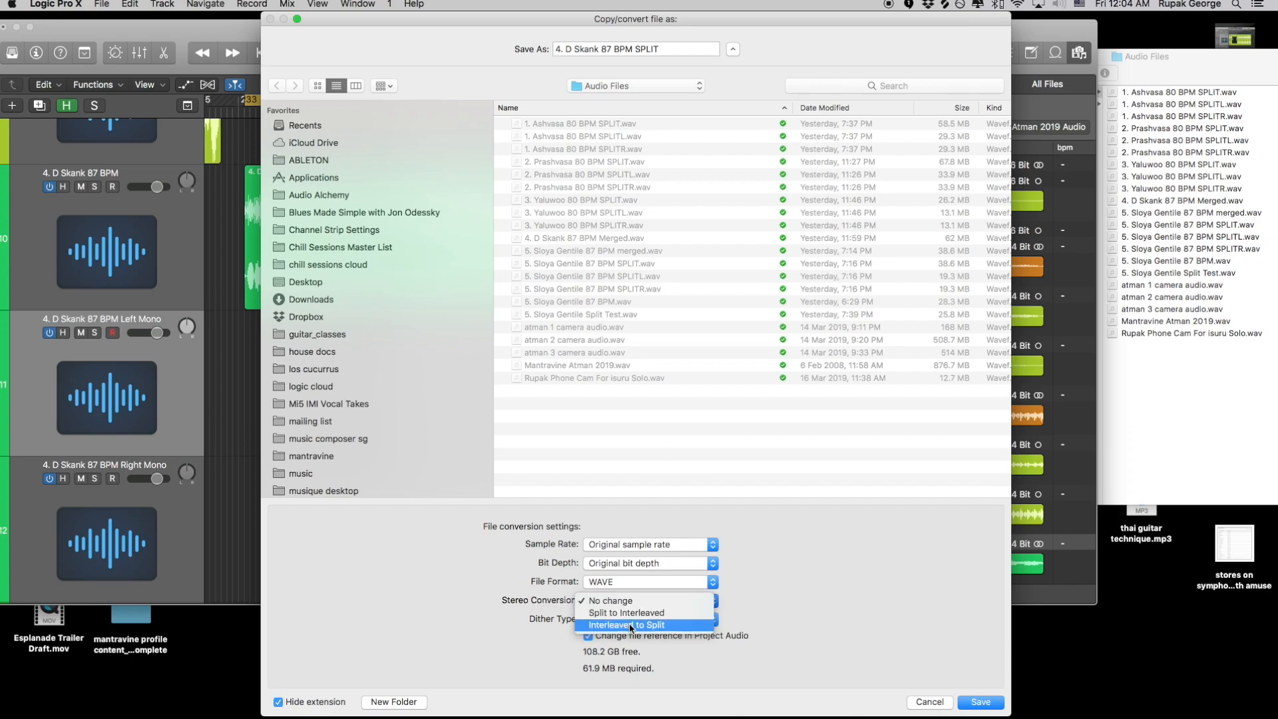
{"action": "left_click", "coordinate": [627, 624]}
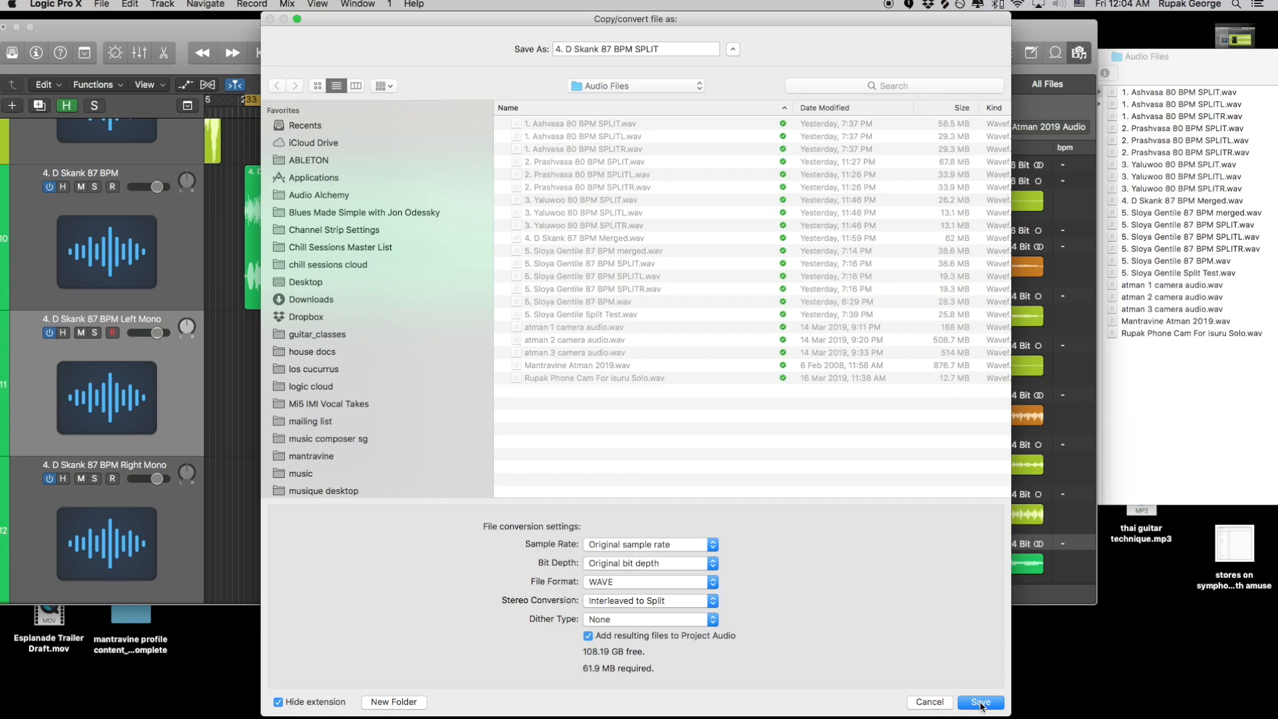
{"action": "left_click", "coordinate": [979, 701]}
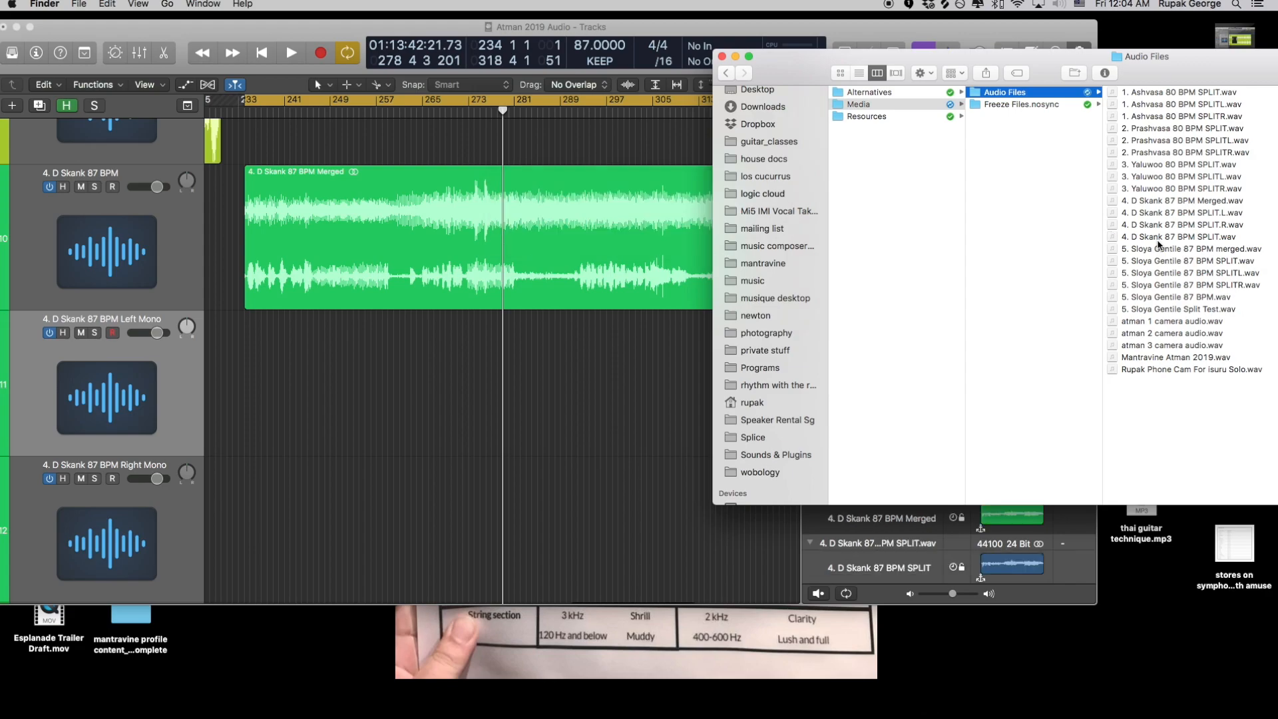
Select the new 4. D Skank 87 BPM SPLIT.L.wav in Finder's Audio Files folder, then return to Logic
{"action": "left_click", "coordinate": [1181, 224]}
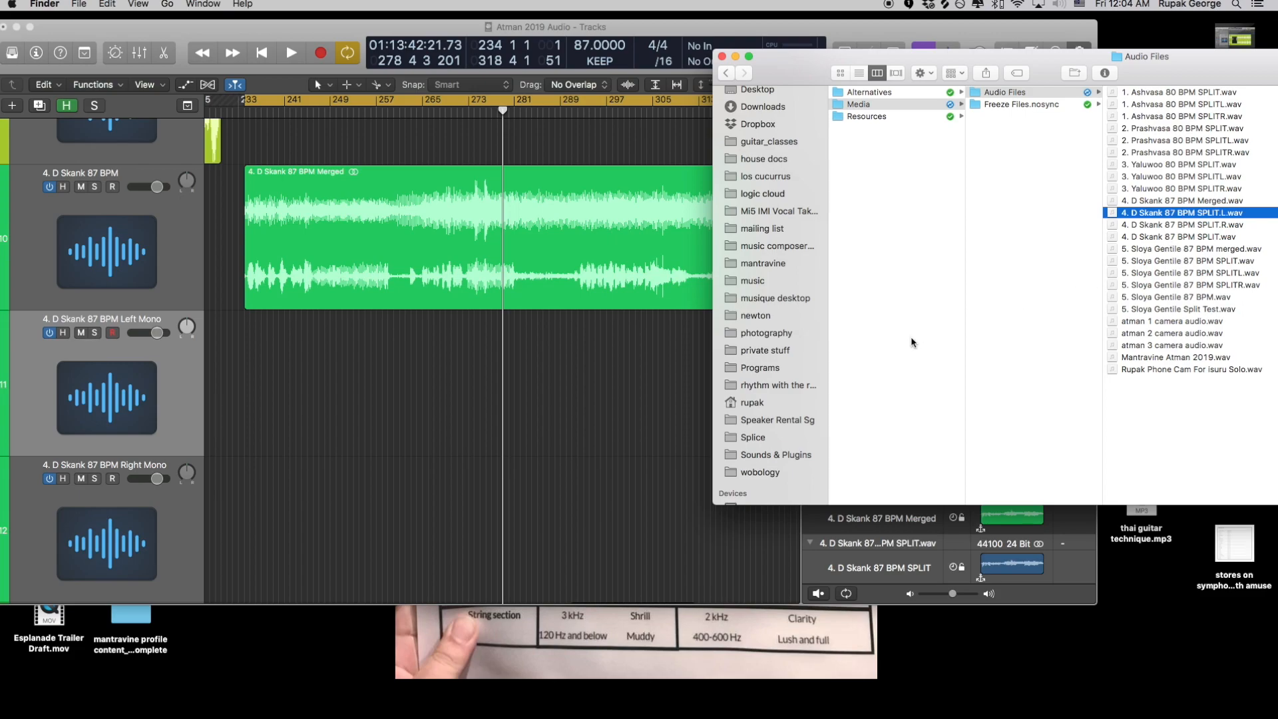
{"action": "left_click", "coordinate": [101, 4]}
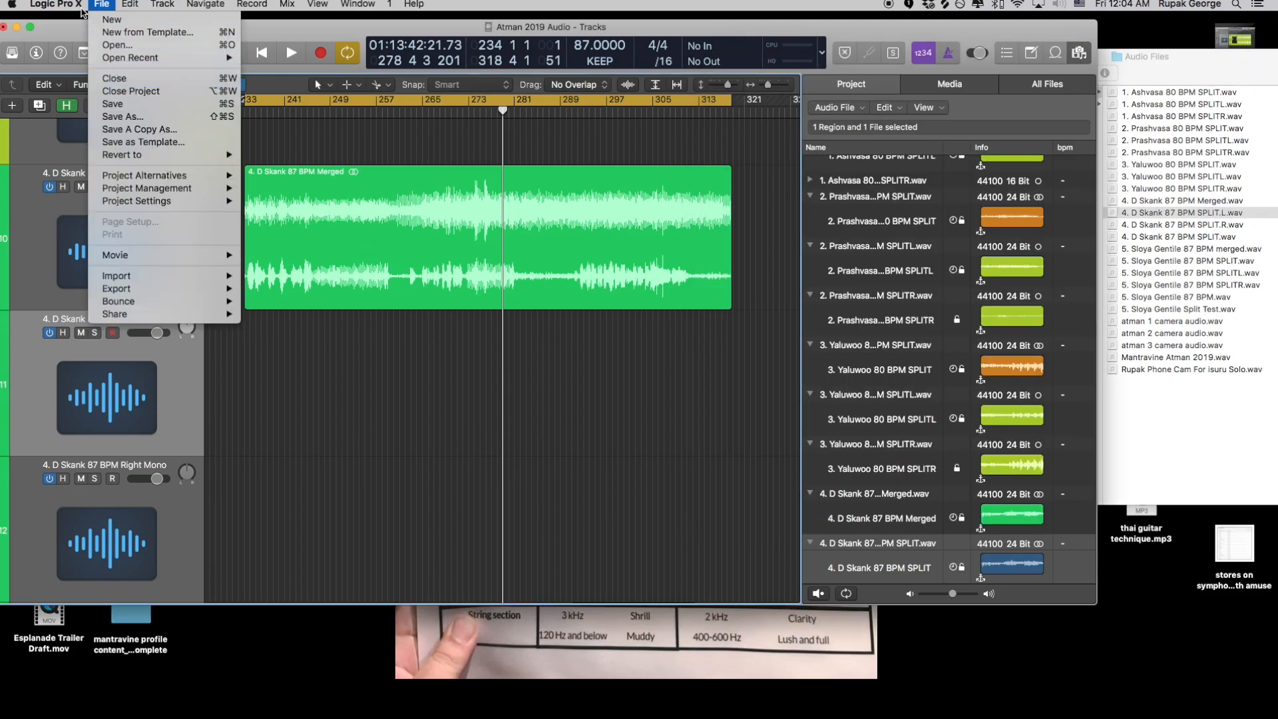
{"action": "mouse_move", "coordinate": [130, 91]}
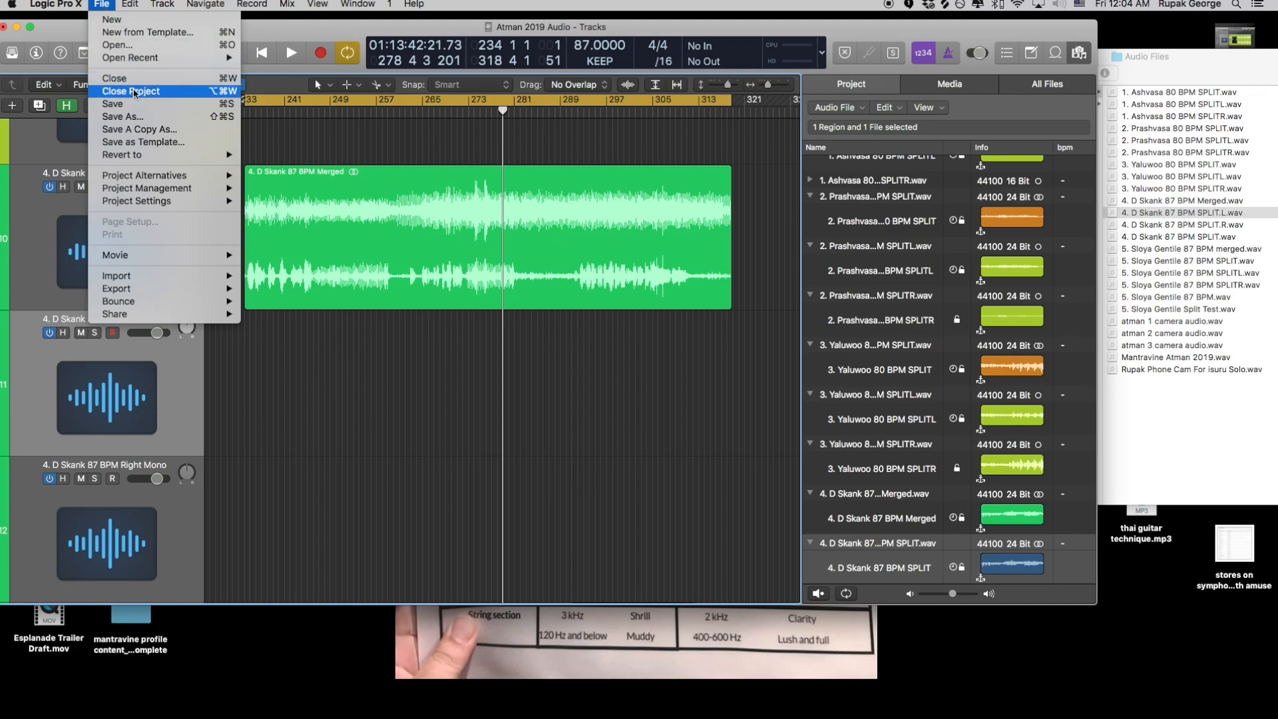
Close the Atman 2019 Audio project via File > Close Project
{"action": "left_click", "coordinate": [131, 91]}
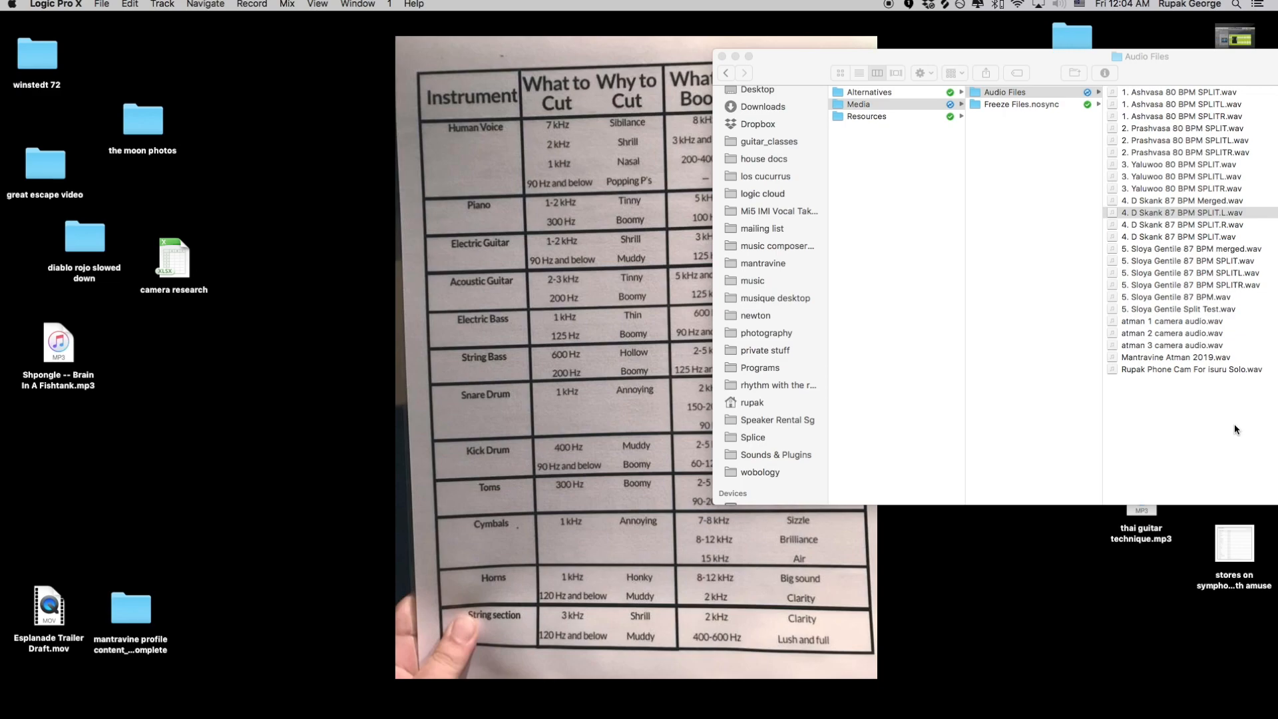
Rename the split files to SPLITL.wav and SPLITR.wav in Finder
{"action": "left_click", "coordinate": [978, 213]}
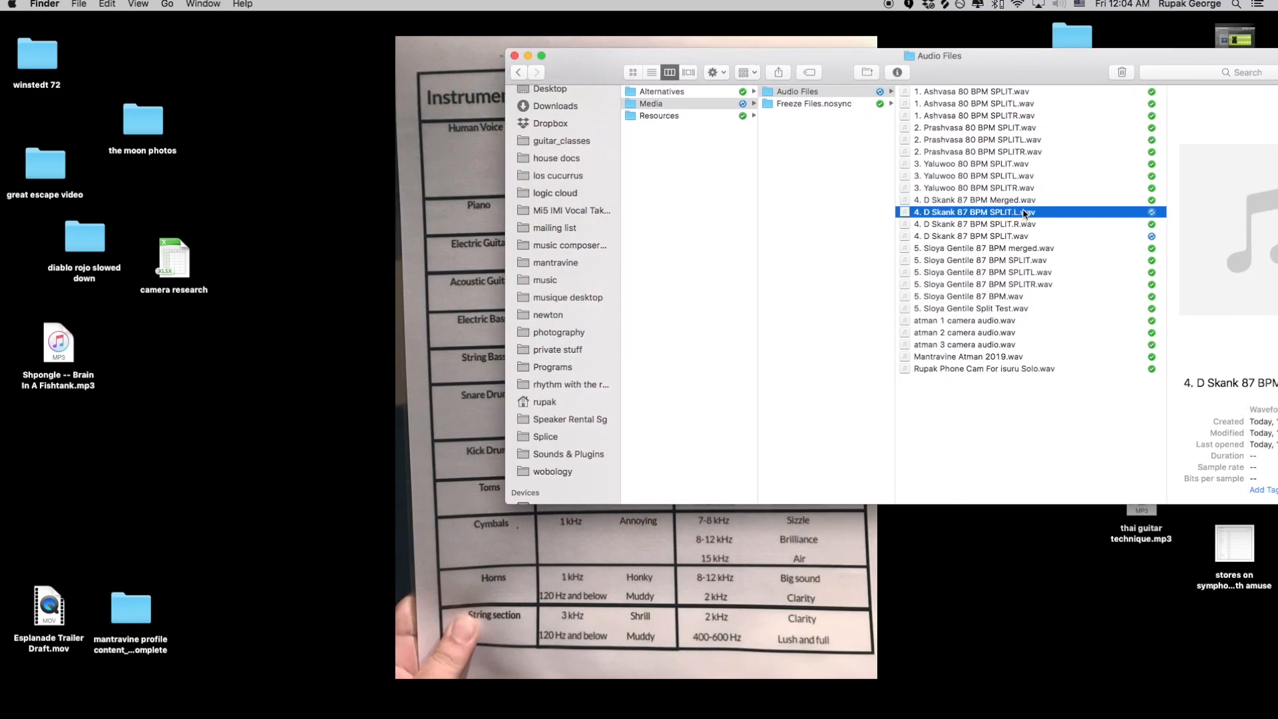
{"action": "left_click", "coordinate": [971, 224]}
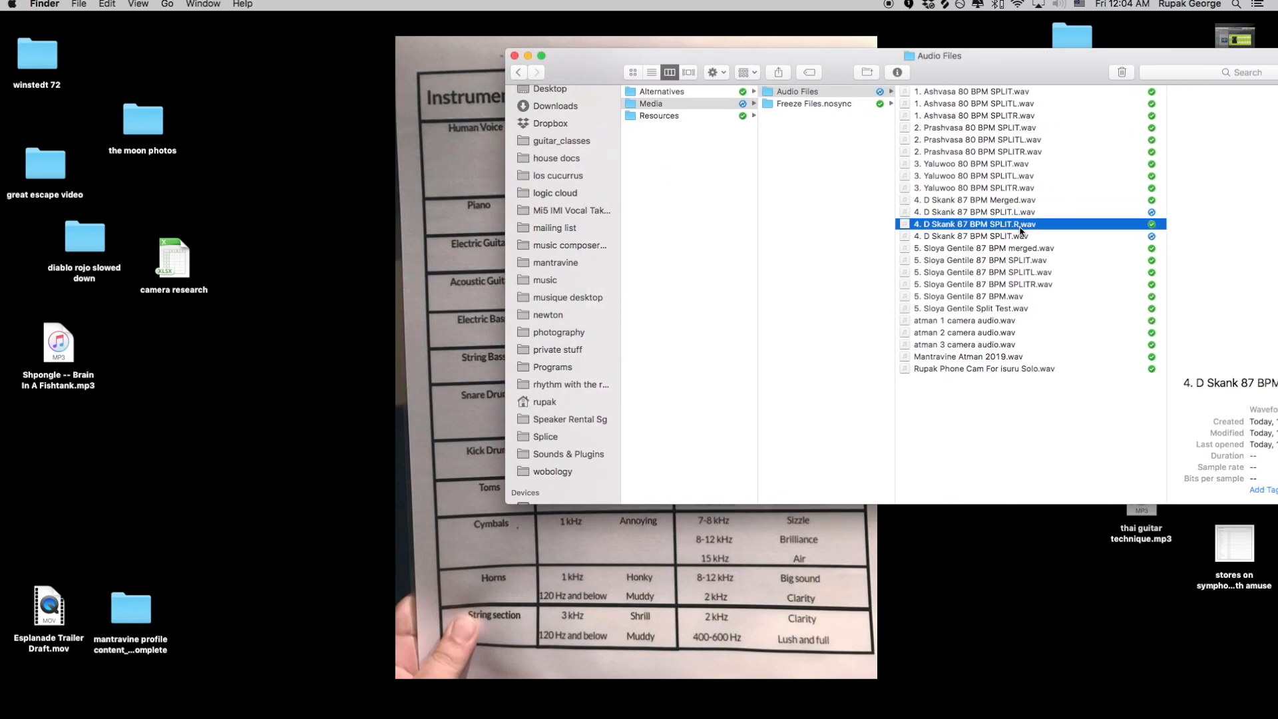
{"action": "left_click", "coordinate": [972, 211]}
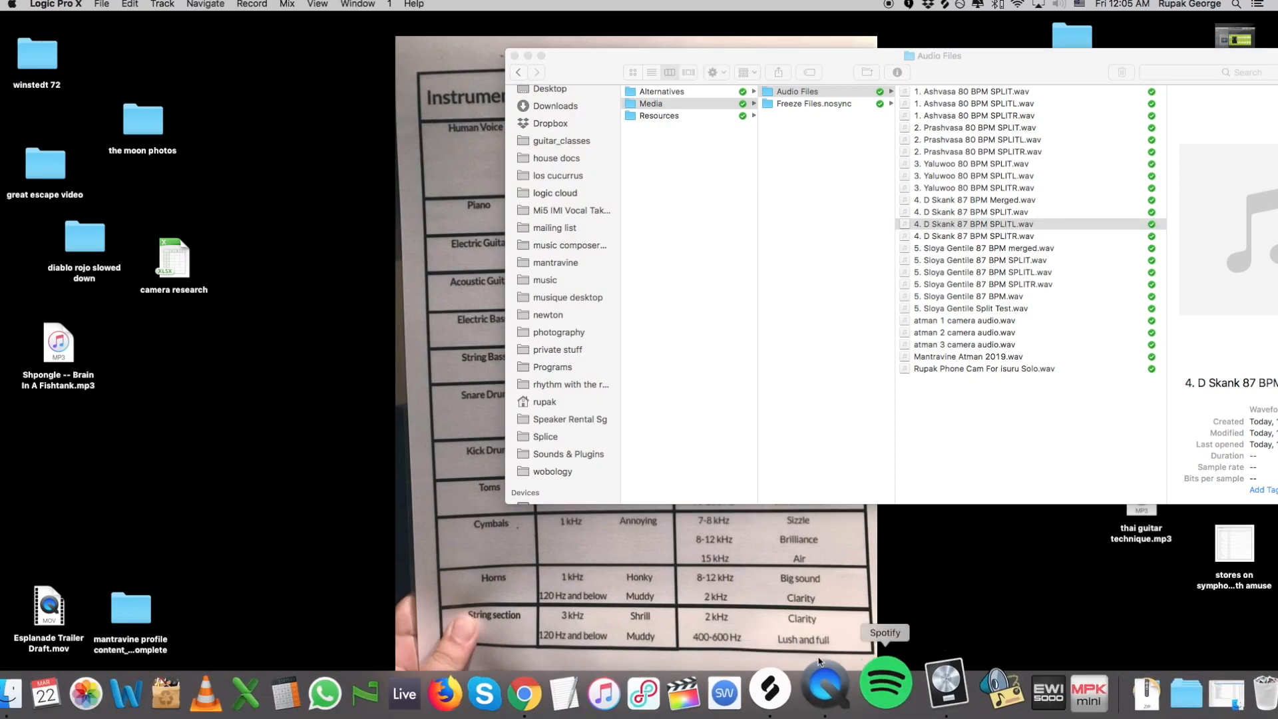
Reopen the Atman 2019 Audio project from File > Open Recent
{"action": "left_click", "coordinate": [102, 5]}
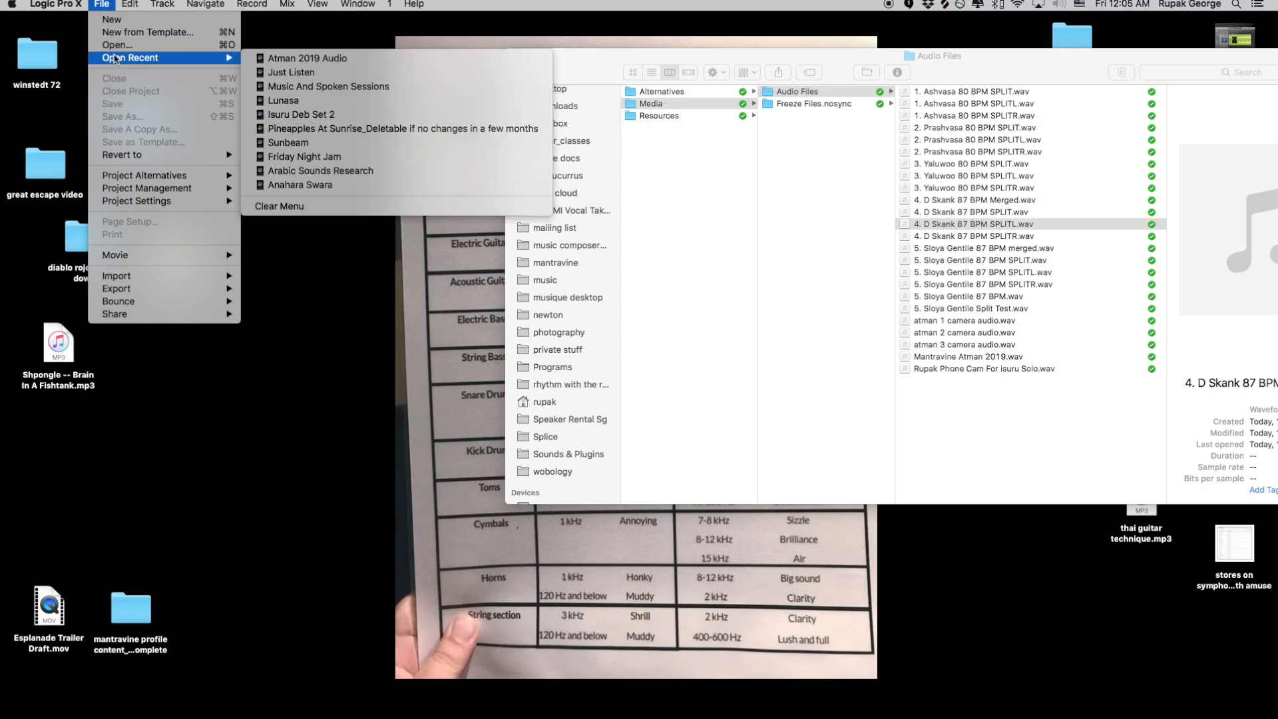
{"action": "left_click", "coordinate": [308, 58]}
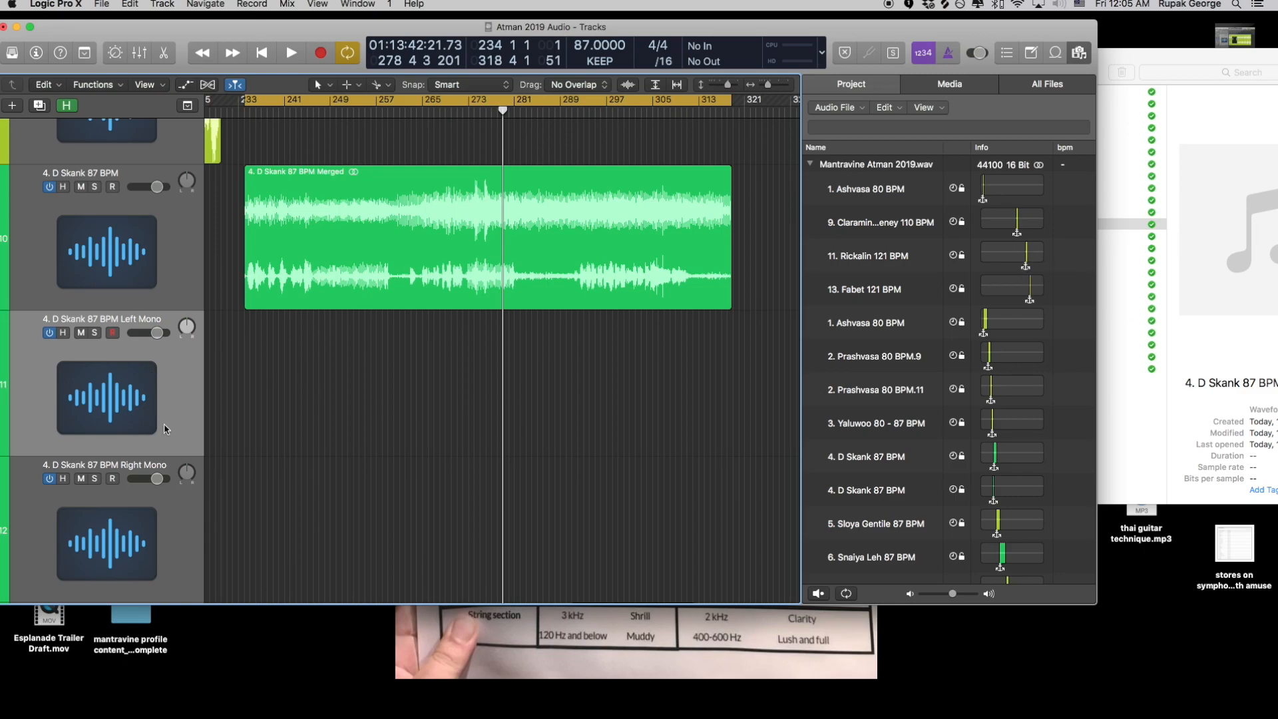
{"action": "mouse_move", "coordinate": [379, 208]}
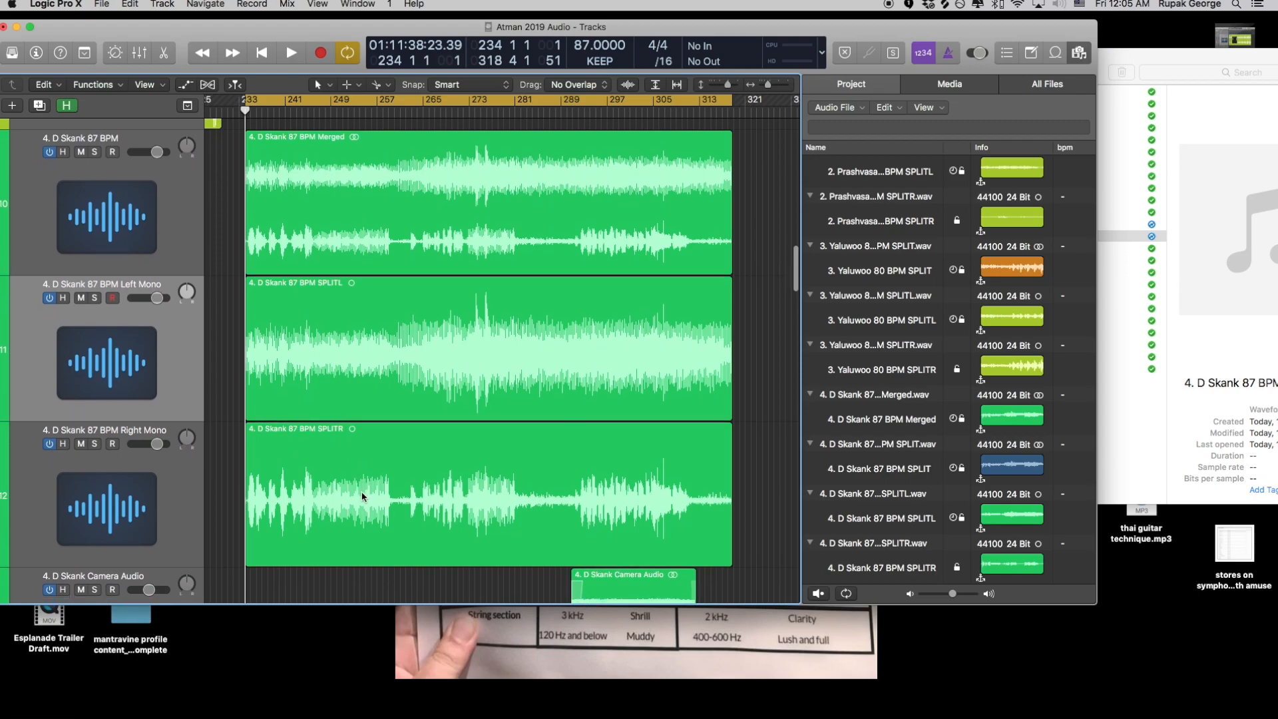
{"action": "mouse_move", "coordinate": [334, 234]}
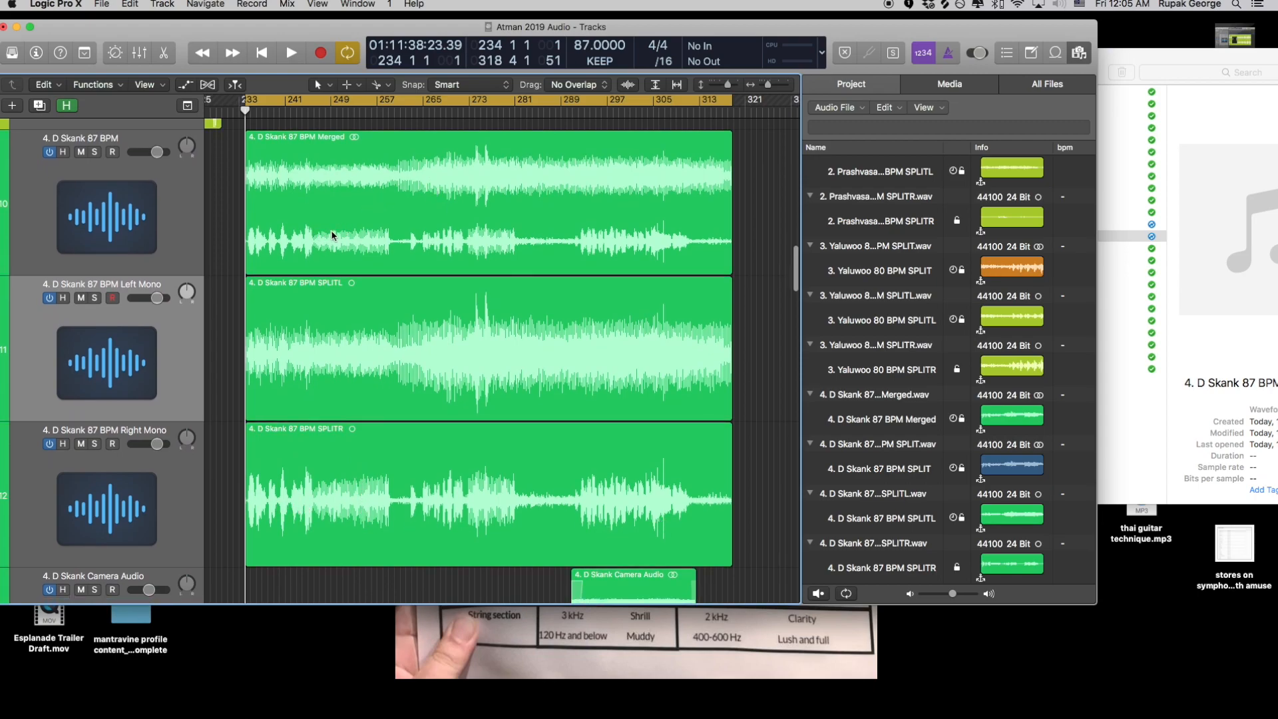
{"action": "mouse_move", "coordinate": [341, 428]}
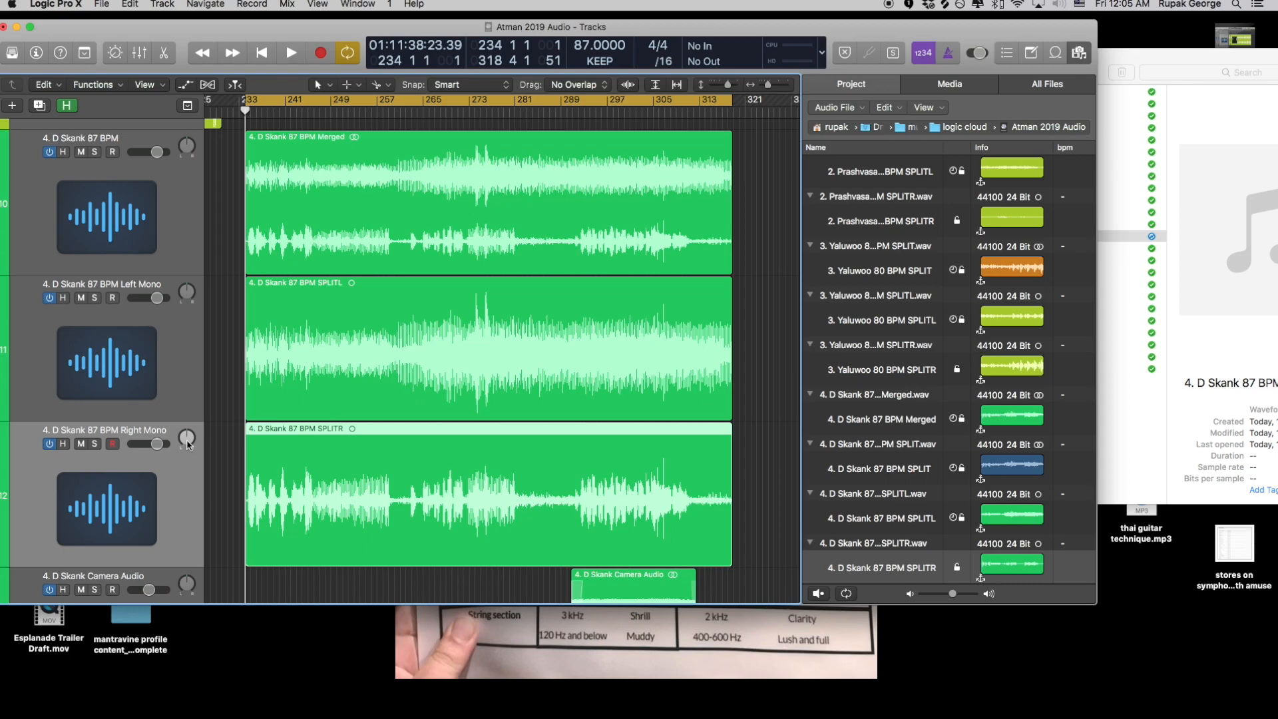
Drag the Right Mono track's pan up to +17, then settle it back at -1
{"action": "left_click_drag", "start_coordinate": [187, 441], "coordinate": [186, 423]}
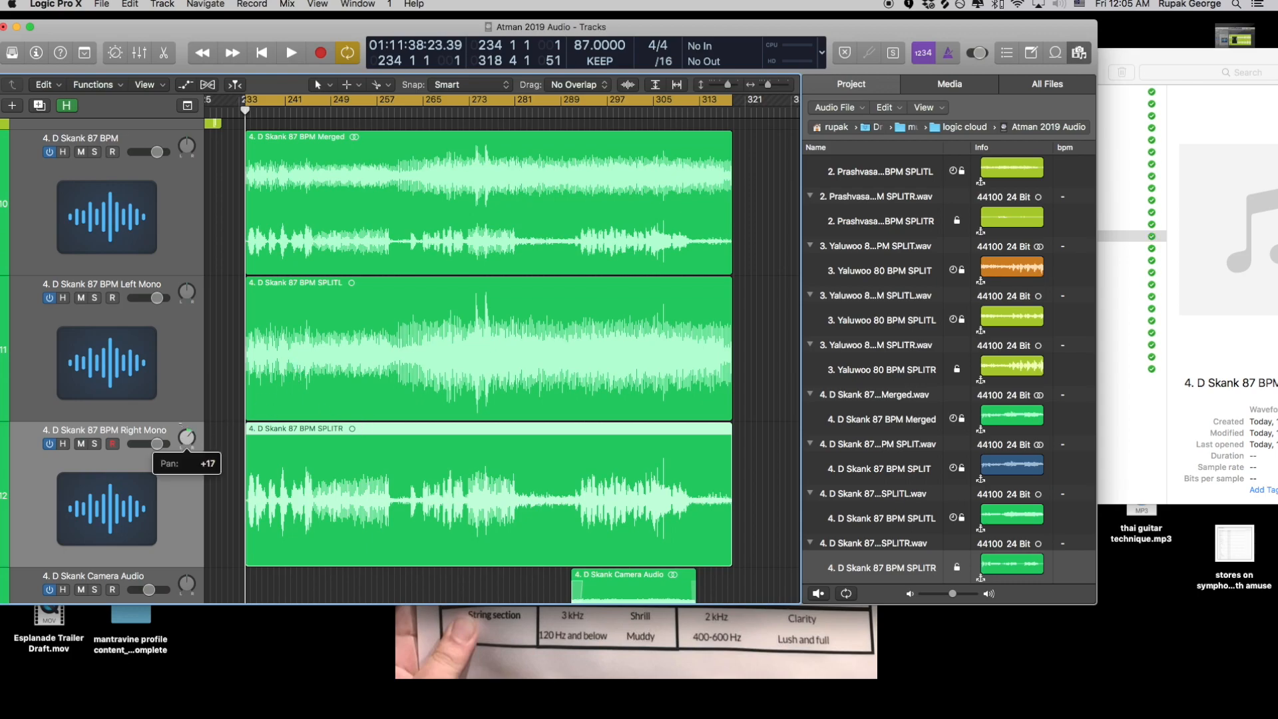
{"action": "left_click_drag", "start_coordinate": [186, 438], "coordinate": [186, 456]}
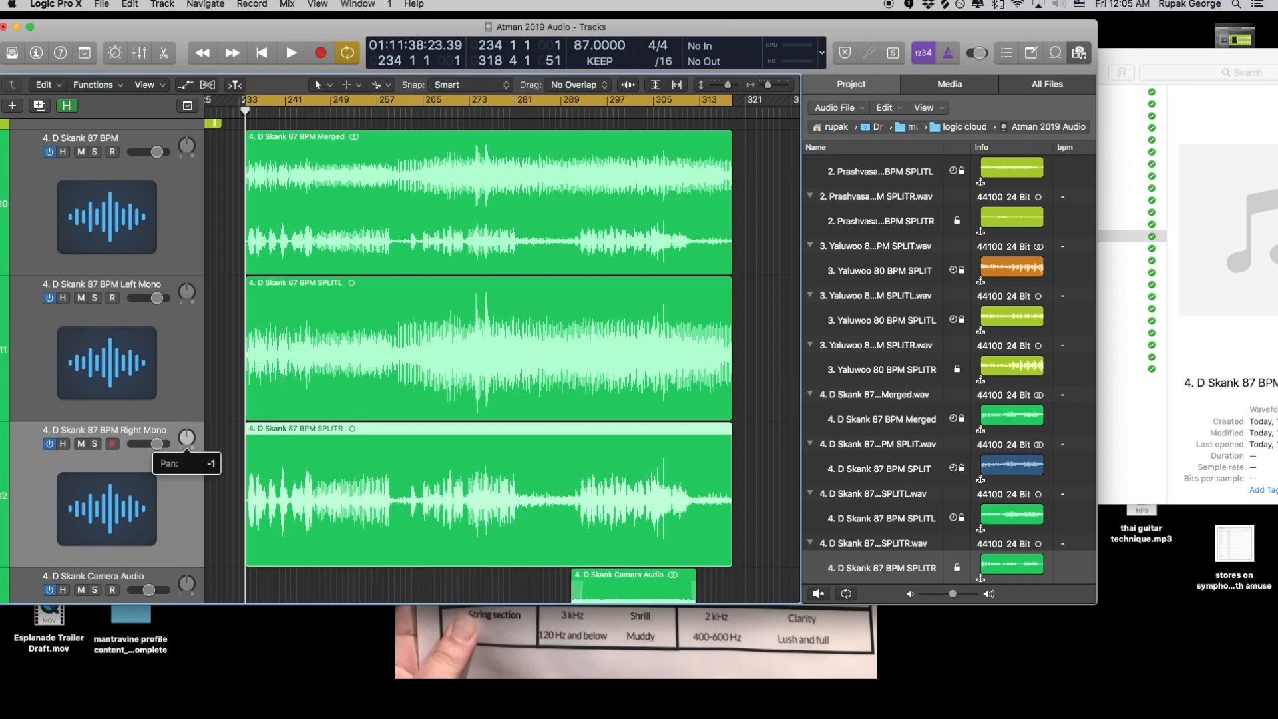
{"action": "mouse_move", "coordinate": [232, 484]}
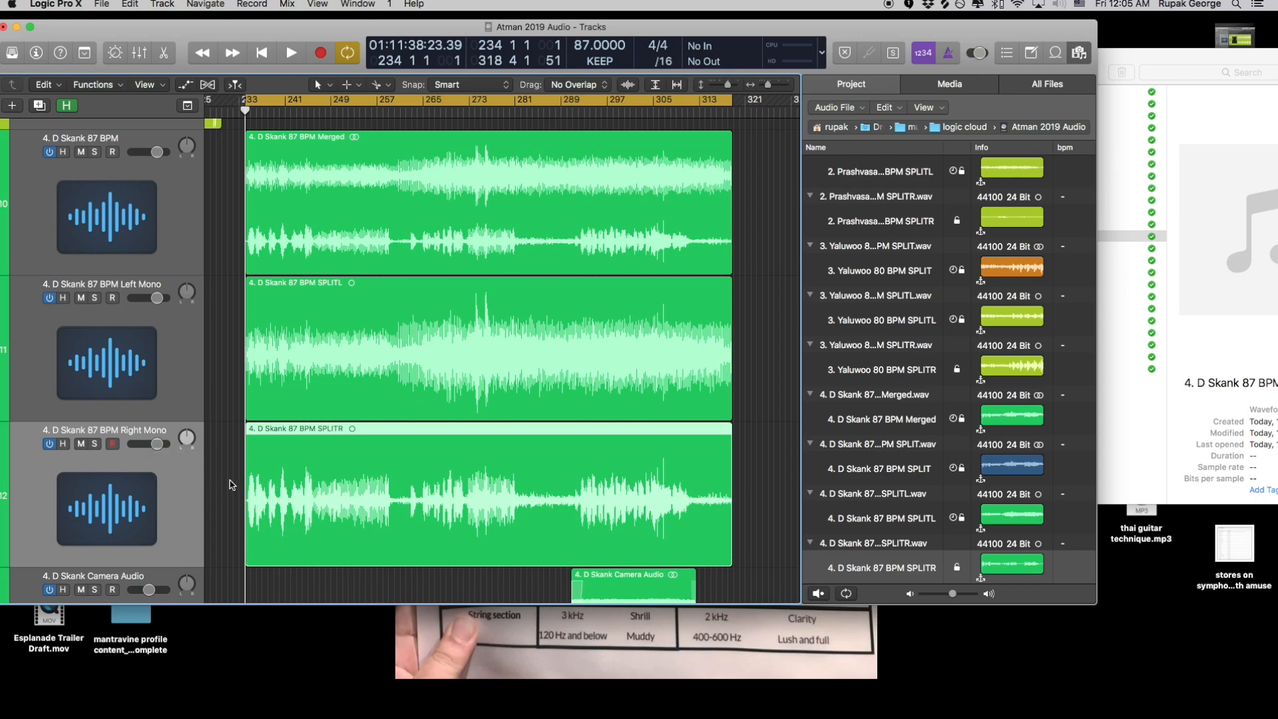